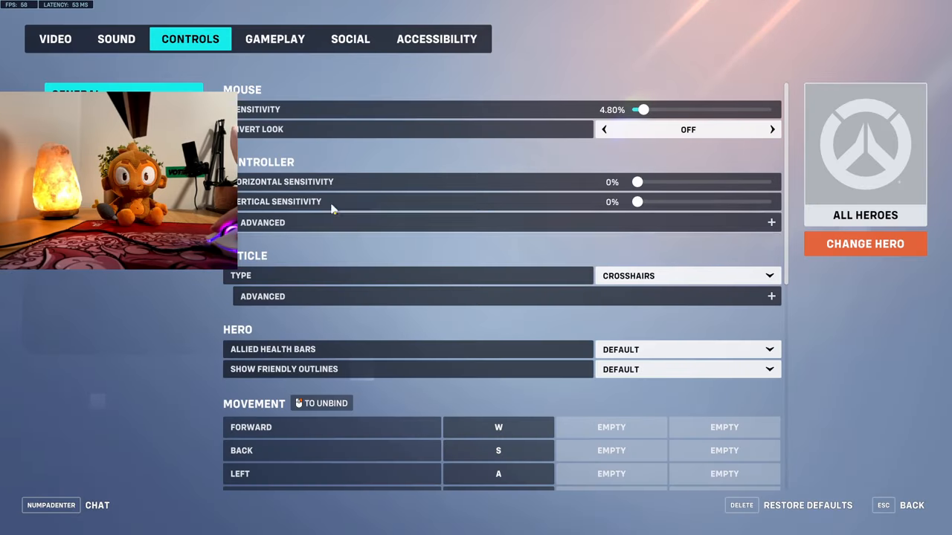
Open the Video settings and scroll to verify Dynamic Render Scale is OFF.
click(55, 39)
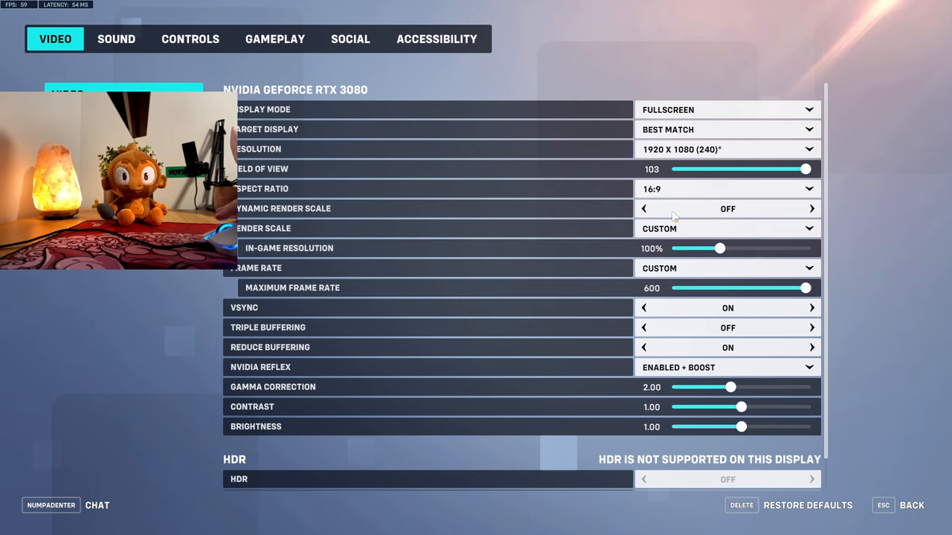
mouse_move(463, 318)
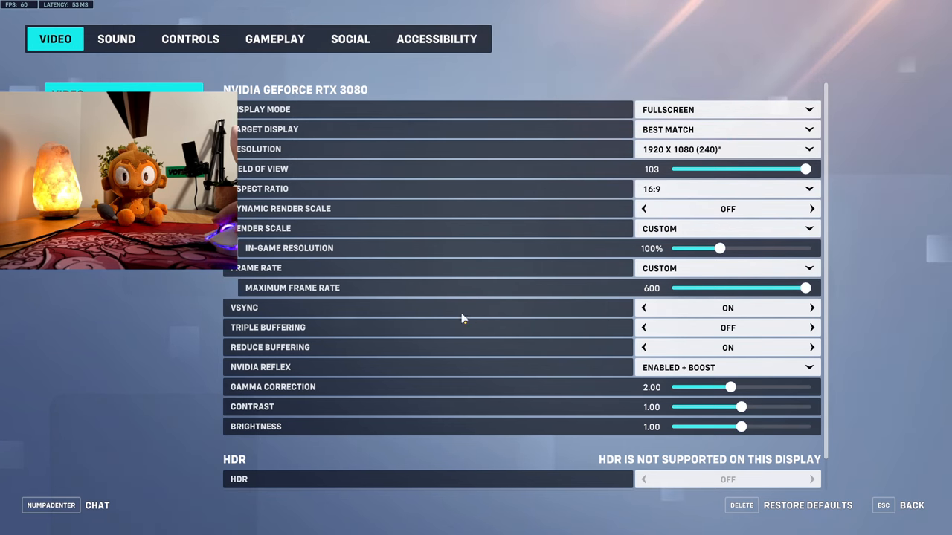
scroll(down, 3)
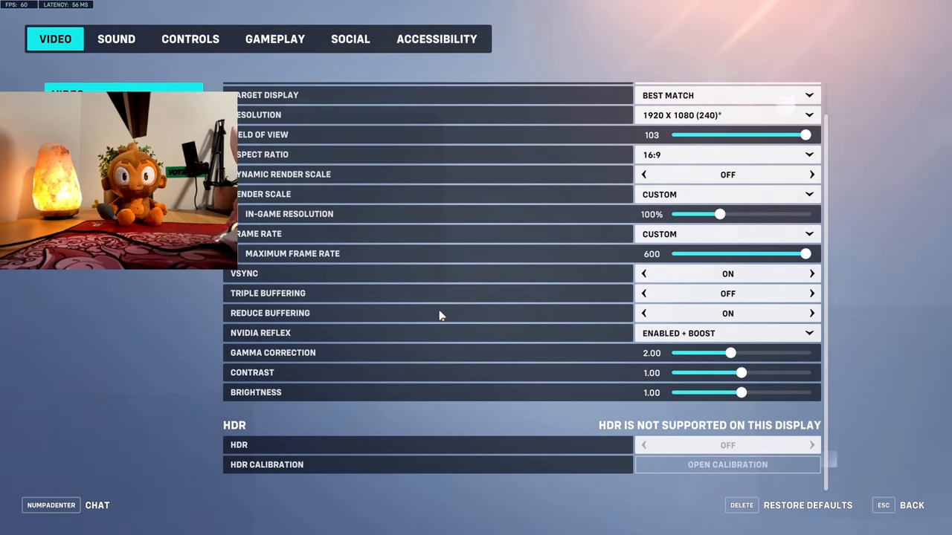
scroll(up, 3)
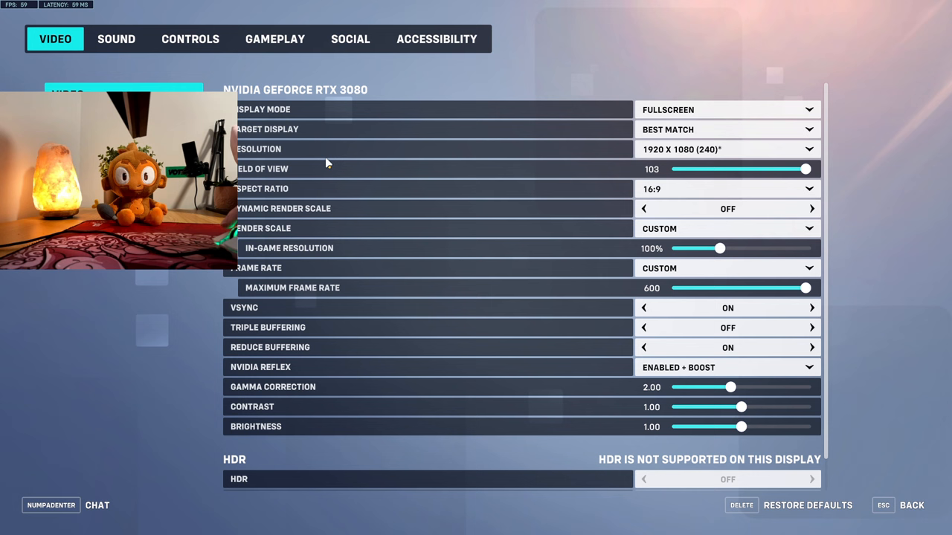
Expand Controls > Controller Advanced and leave Aim Smoothing at 0% after testing 50%.
click(190, 39)
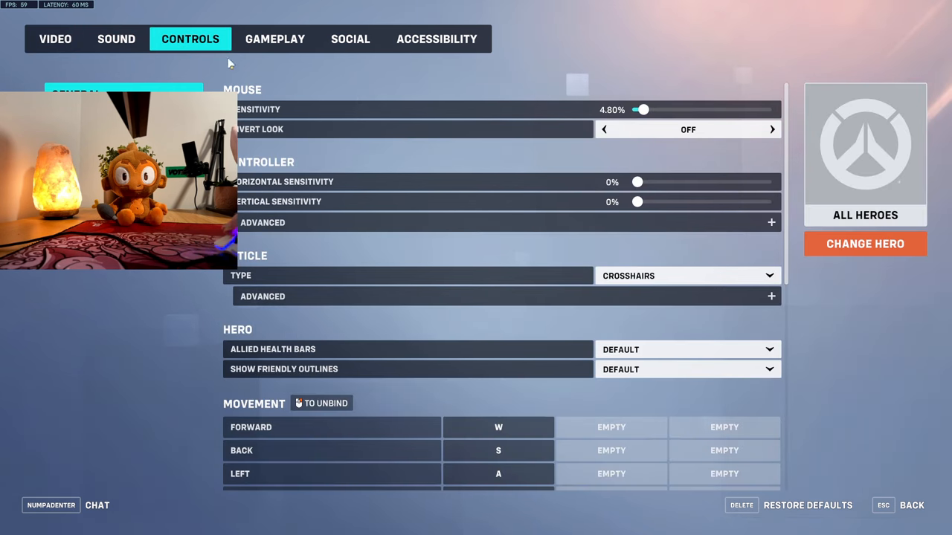
mouse_move(344, 190)
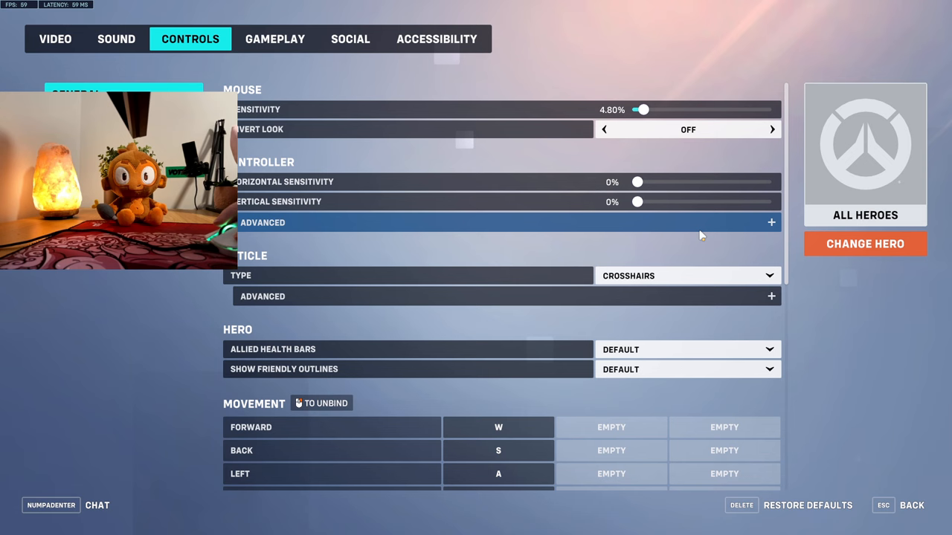
click(771, 223)
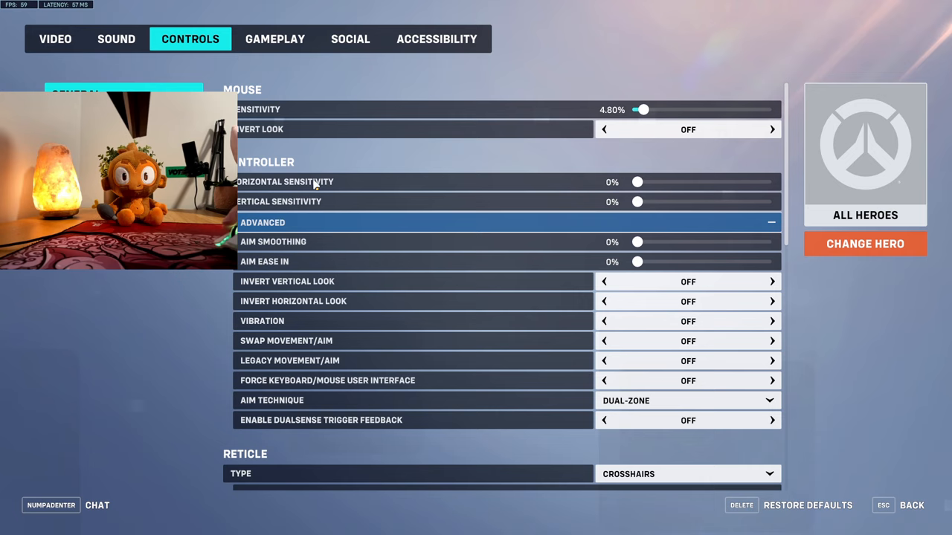
mouse_move(379, 201)
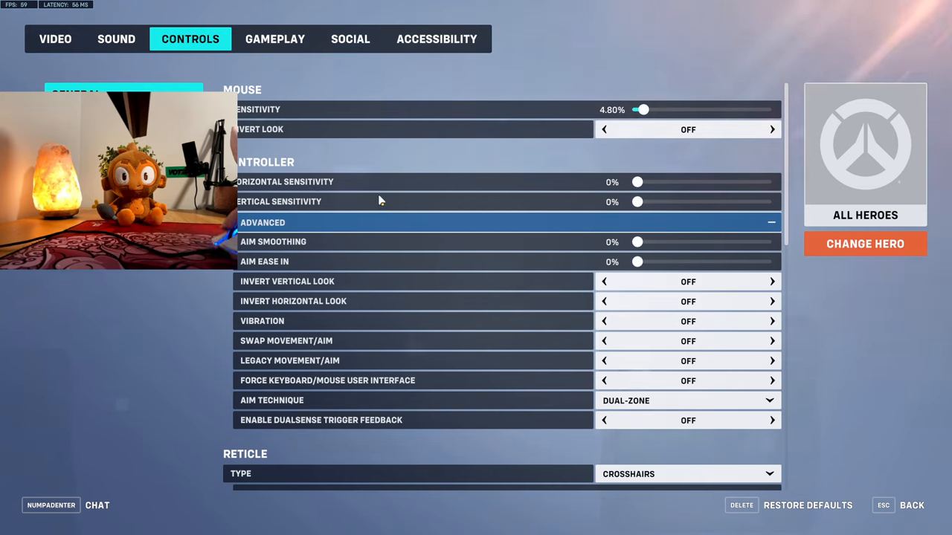
mouse_move(643, 244)
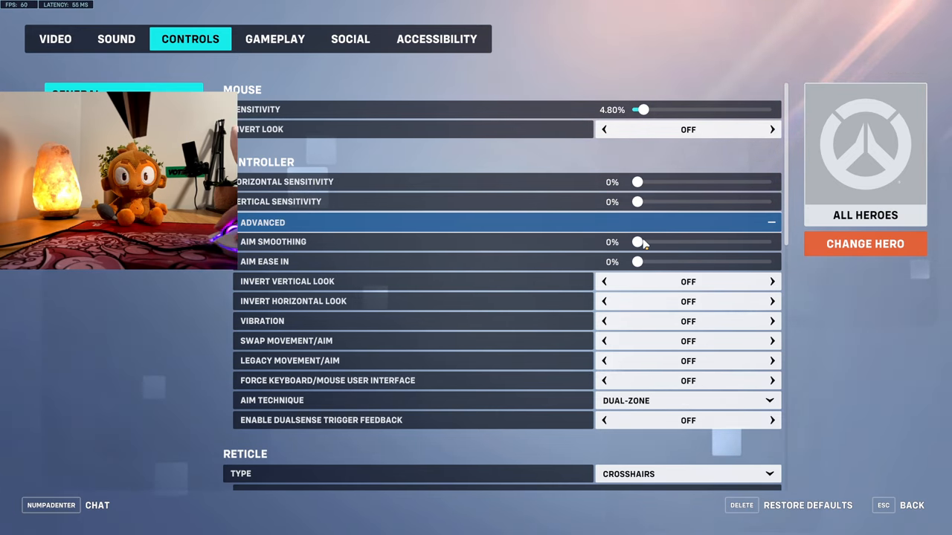
drag(637, 241, 701, 242)
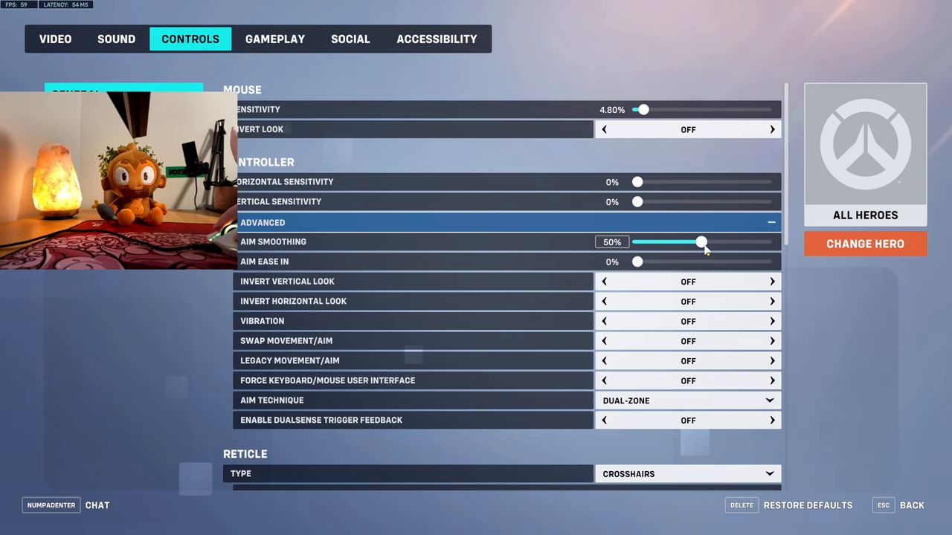
drag(699, 241, 636, 242)
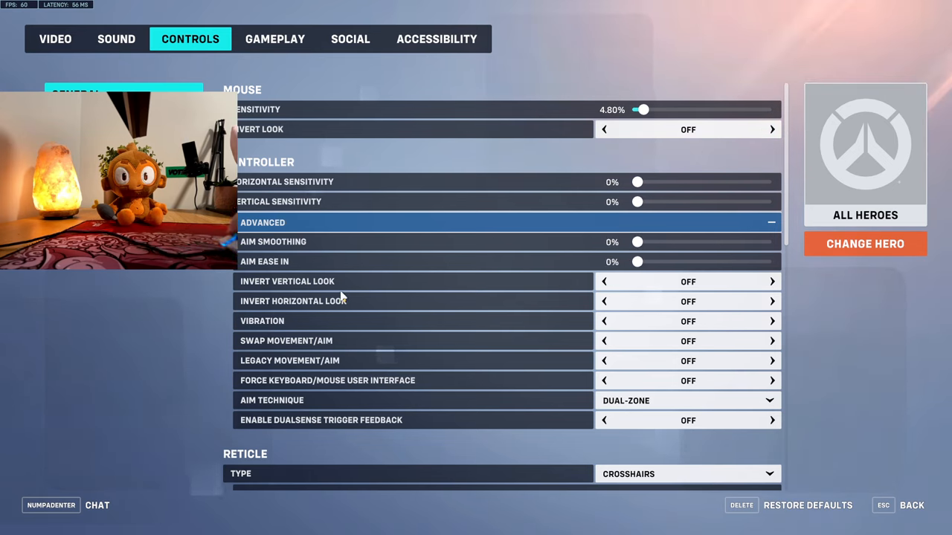
Return Horizontal Controller Sensitivity to 0% after raising it to 33%.
drag(636, 181, 678, 182)
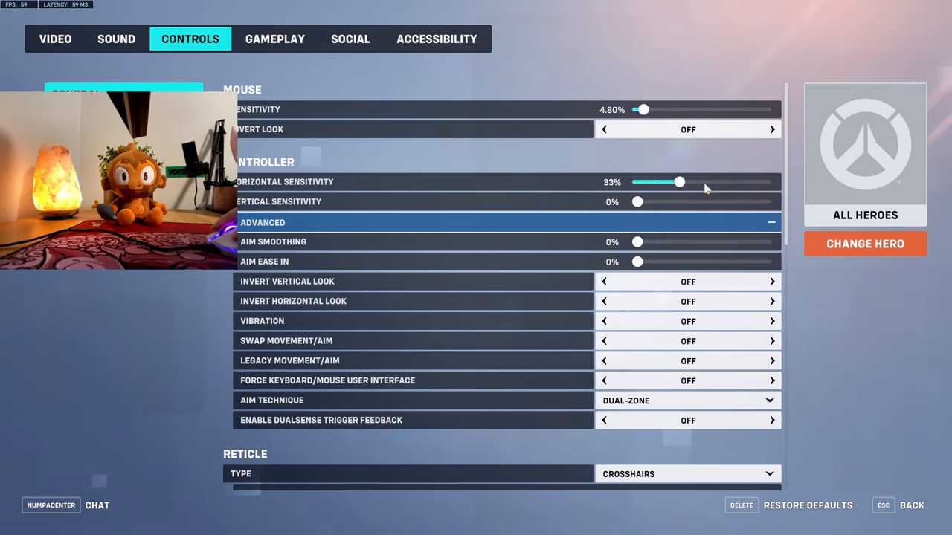
drag(678, 182, 636, 182)
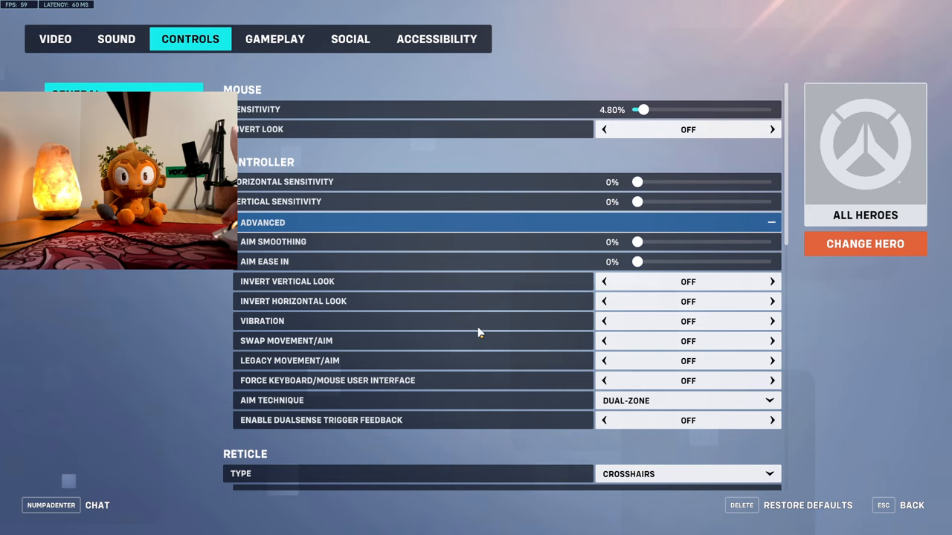
scroll(down, 3)
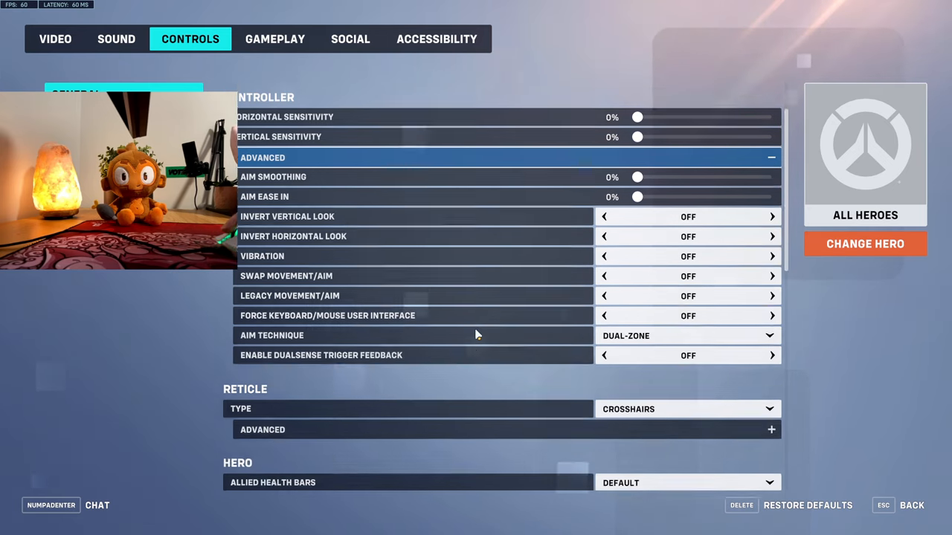
scroll(up, 3)
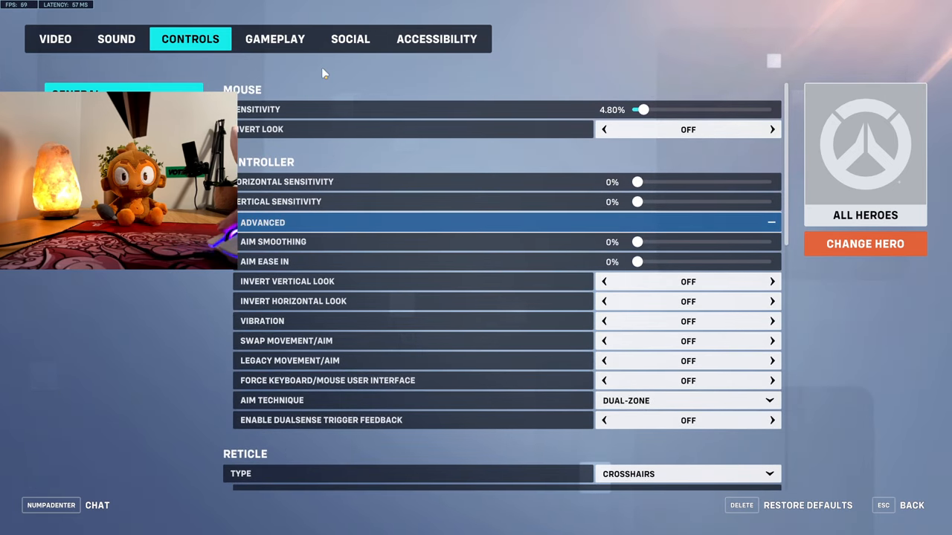
Browse the Accessibility and Controls tabs, landing on the Gameplay settings.
click(436, 39)
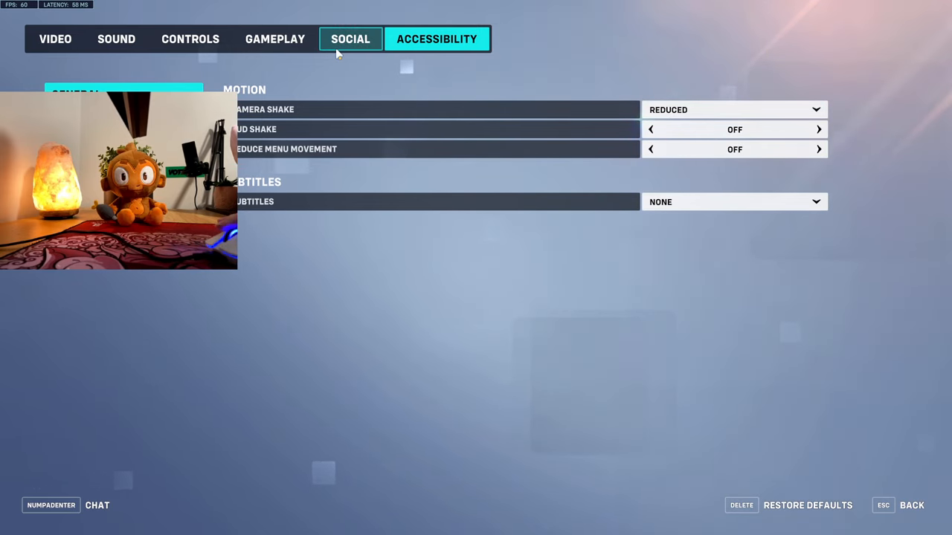
click(274, 39)
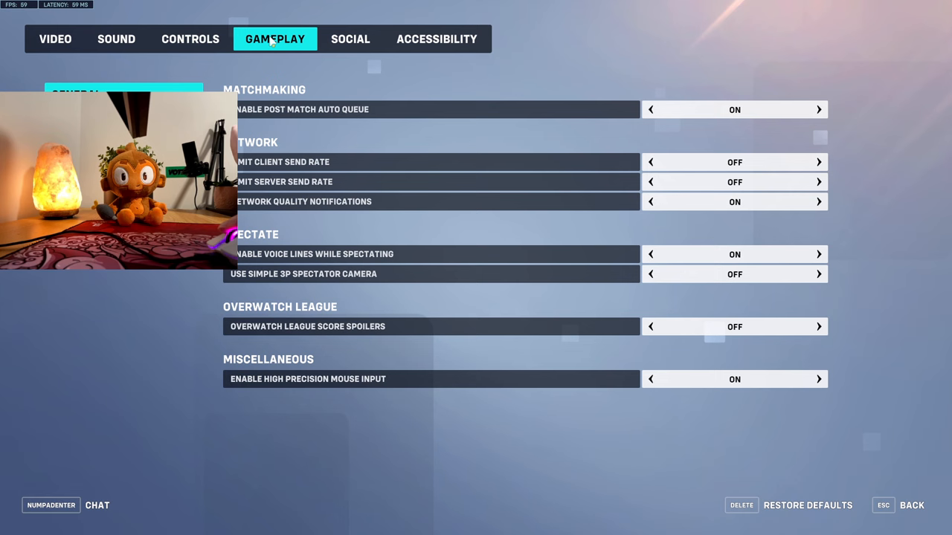
click(190, 38)
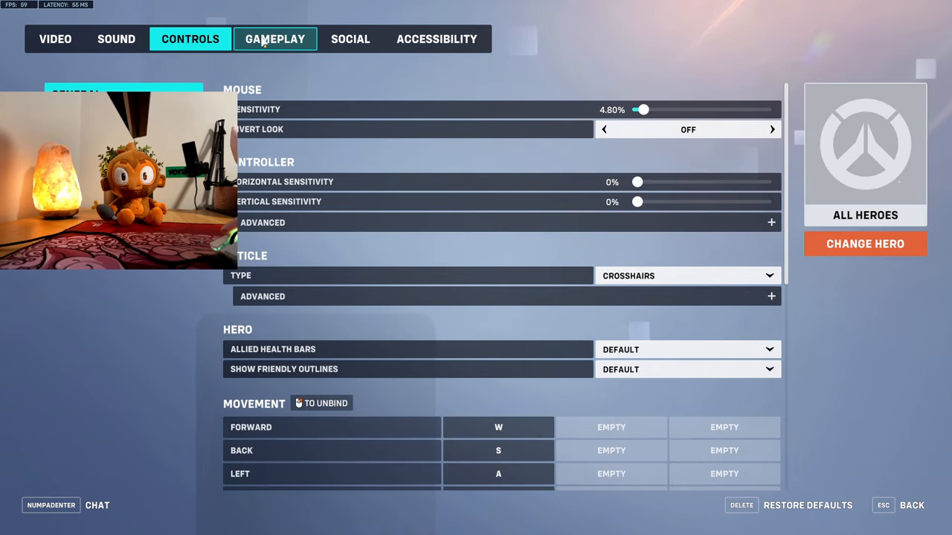
click(274, 39)
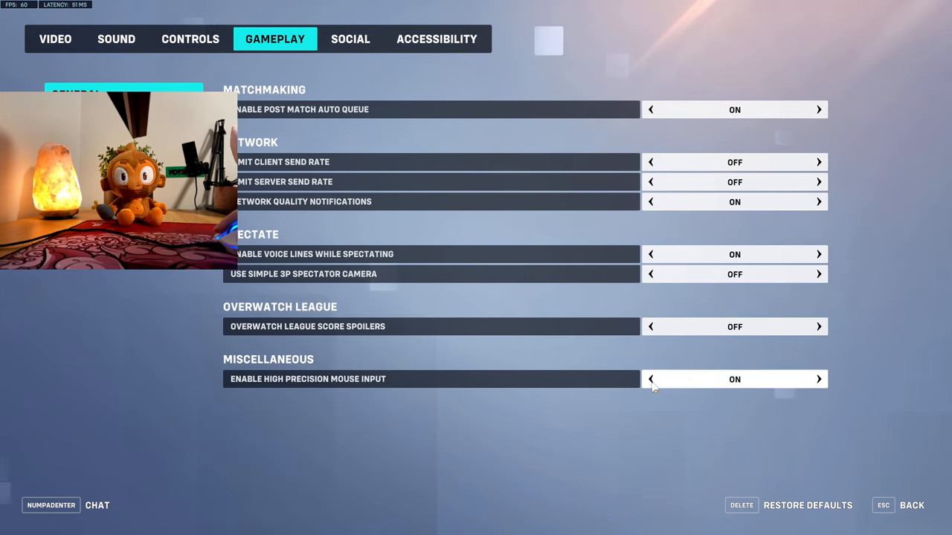
Toggle High Precision Mouse Input off and back ON, then return to Controls.
click(650, 379)
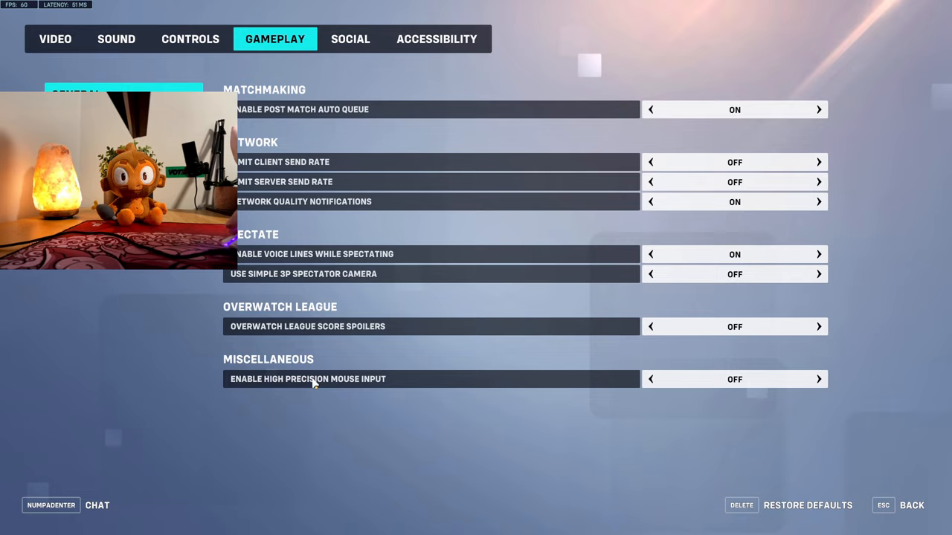
click(819, 379)
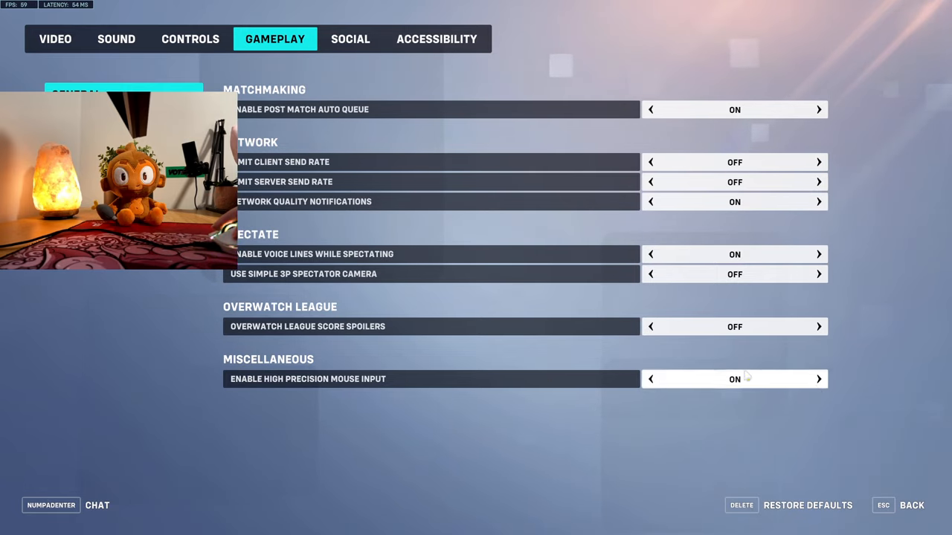
click(190, 38)
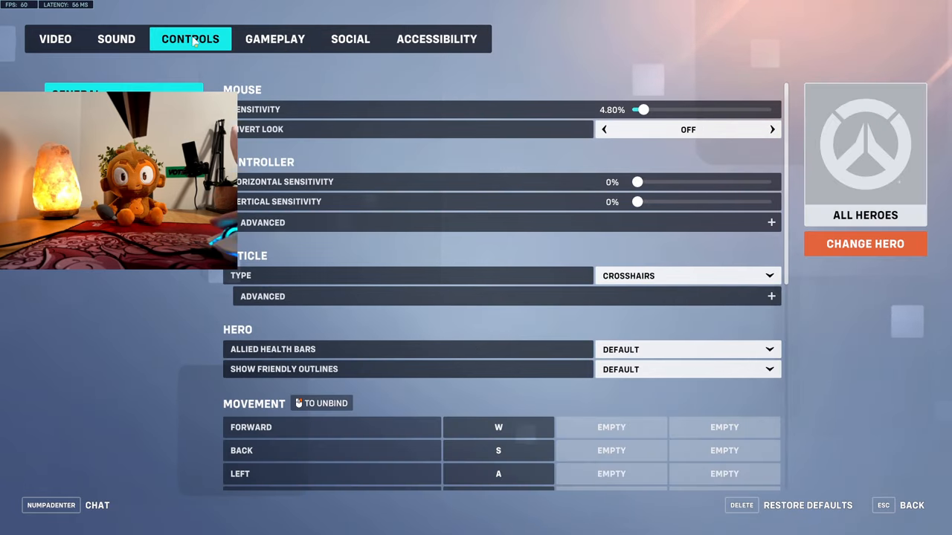
Create a Kiriko override with Swift Step Sensitivity dragged to about 91%.
click(865, 244)
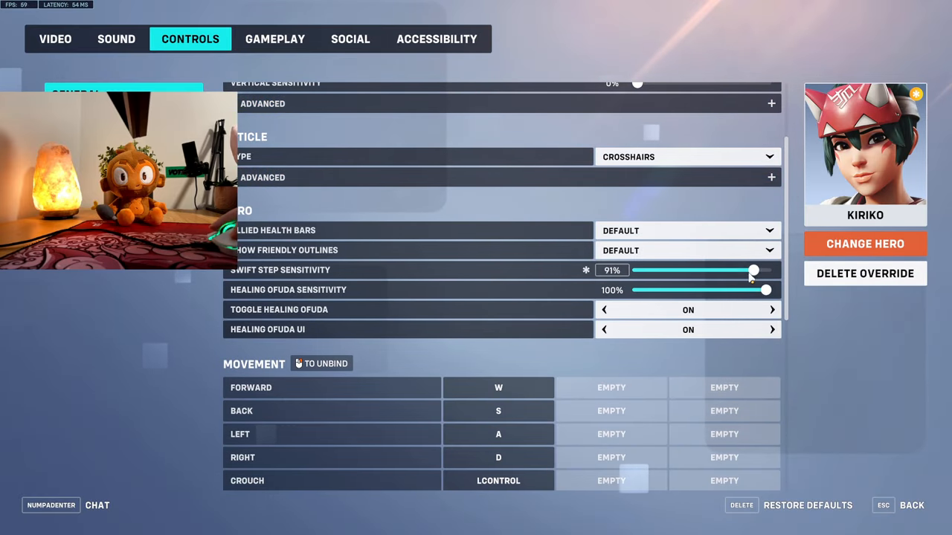
drag(754, 270, 696, 270)
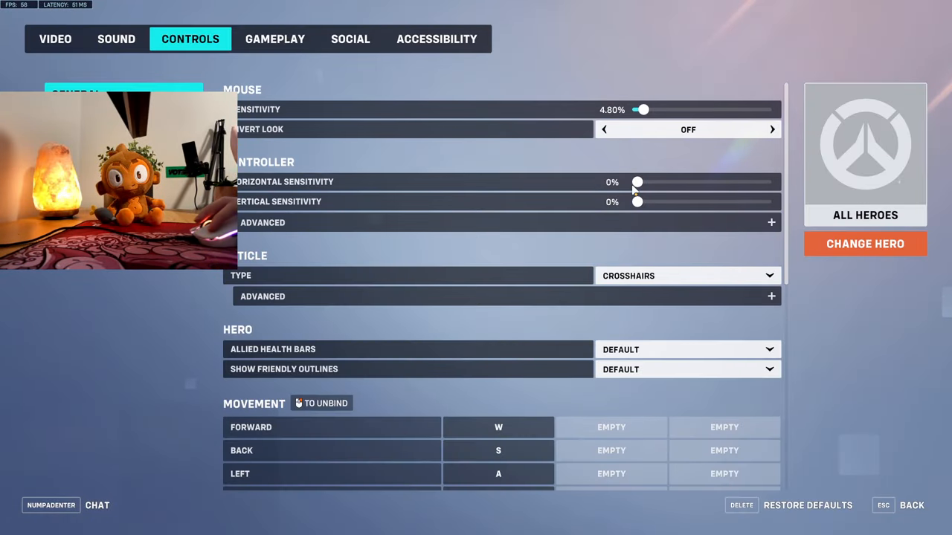
Leave the settings, play briefly as Kiriko, then reopen the menu with Esc.
click(865, 243)
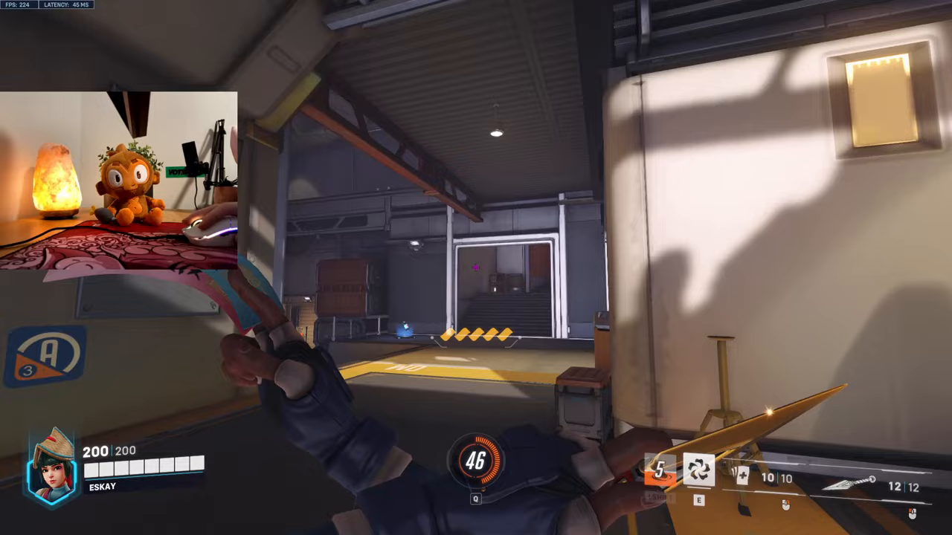
key(Escape)
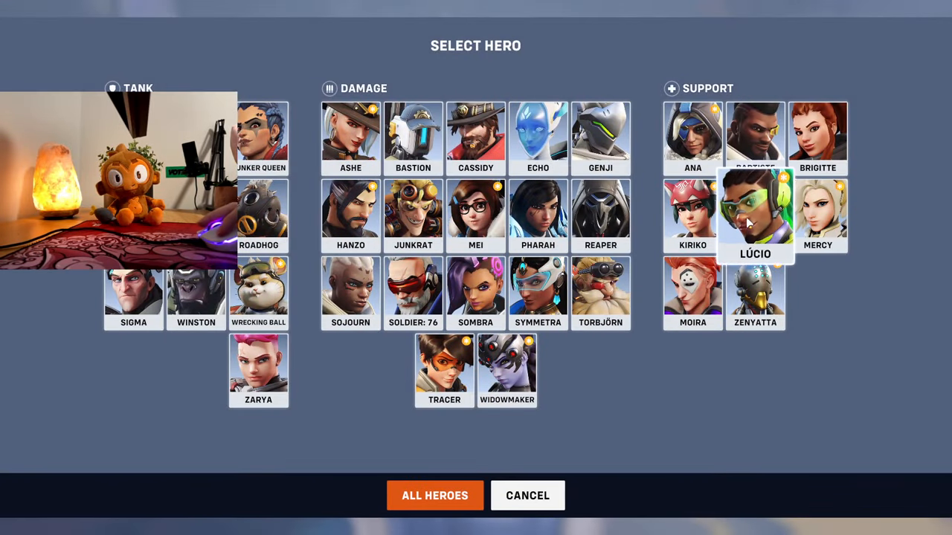
Select Lúcio to create his hero-specific control override.
click(754, 216)
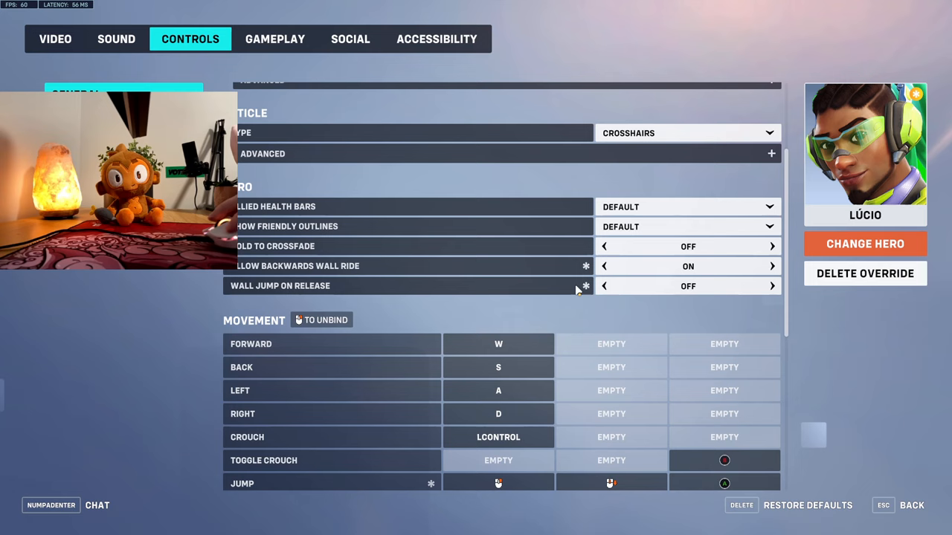
mouse_move(322, 274)
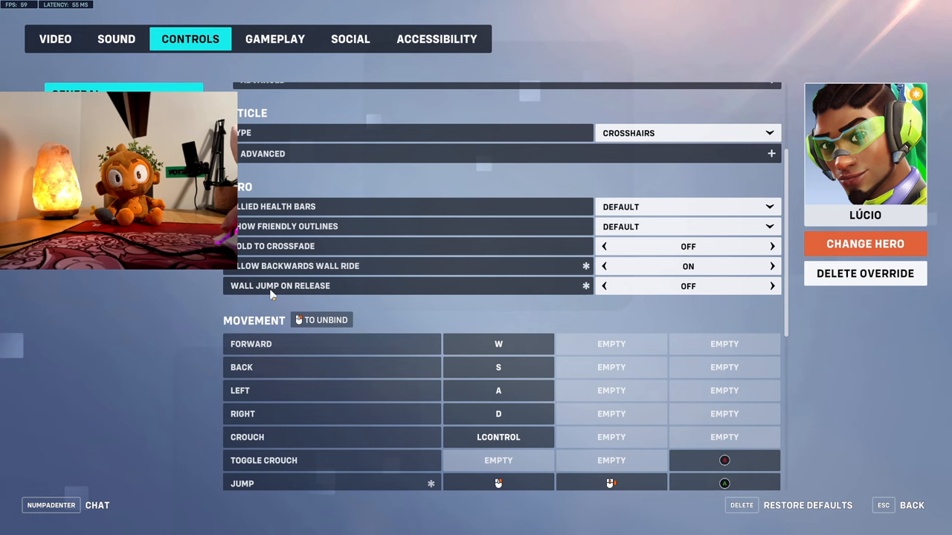
mouse_move(311, 296)
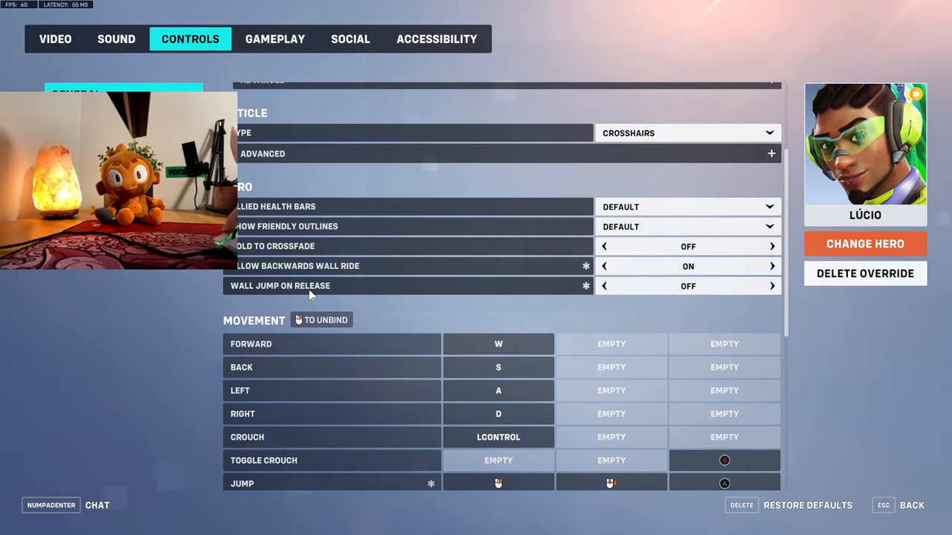